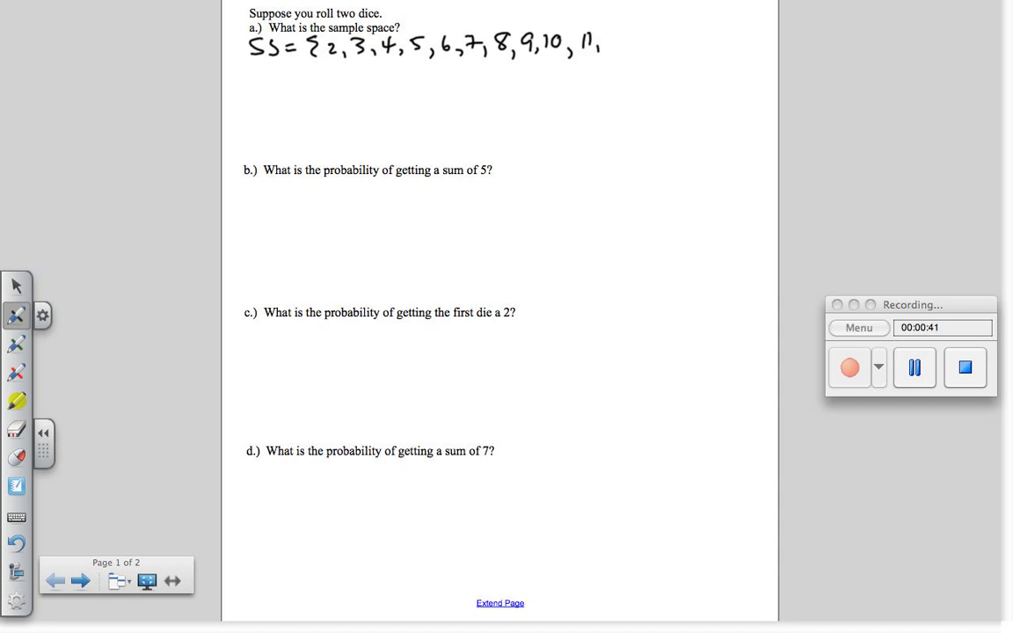
Step: Handwrite the remaining sums so the sample space reads SS = {2, 3, 4, …, 12}
drag(607, 44, 642, 50)
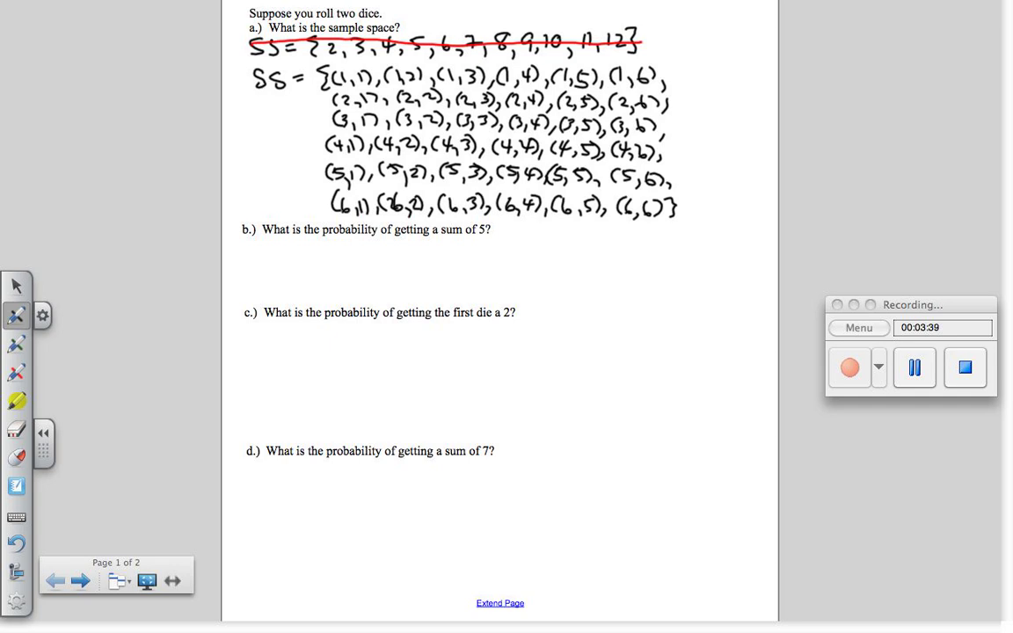
Step: Handwrite A = {(4,1),(3,2),(2,3),(1,4)} with P(A) = 4/36, then start event B's first-die-2 outcomes
drag(267, 250, 299, 250)
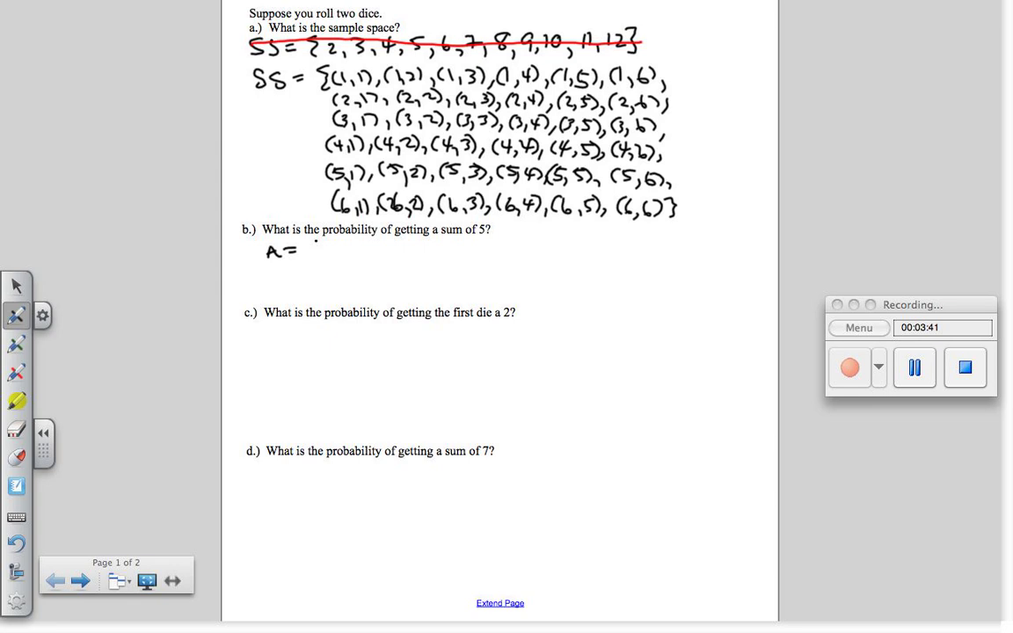
drag(303, 260, 320, 246)
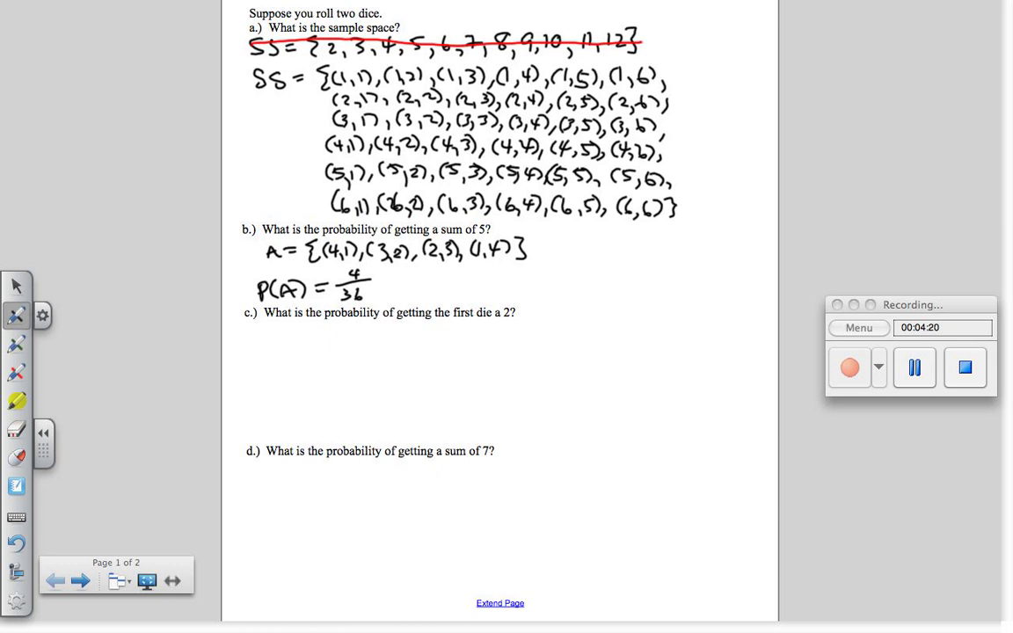
drag(264, 333, 307, 327)
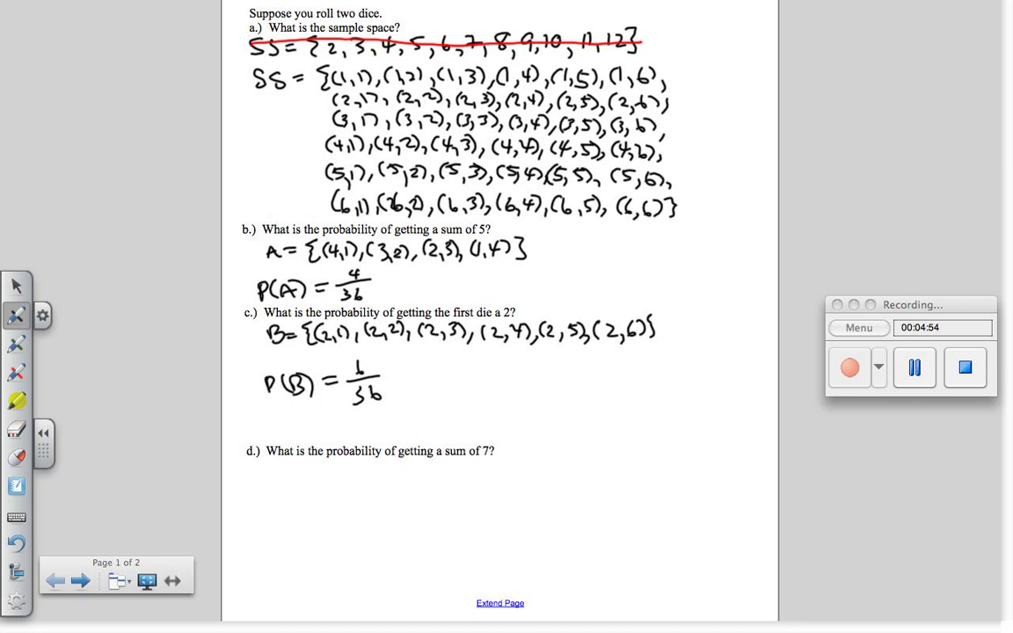
Step: Write B = {(2,1),…,(2,6)} with P(B) under question c
text(C)
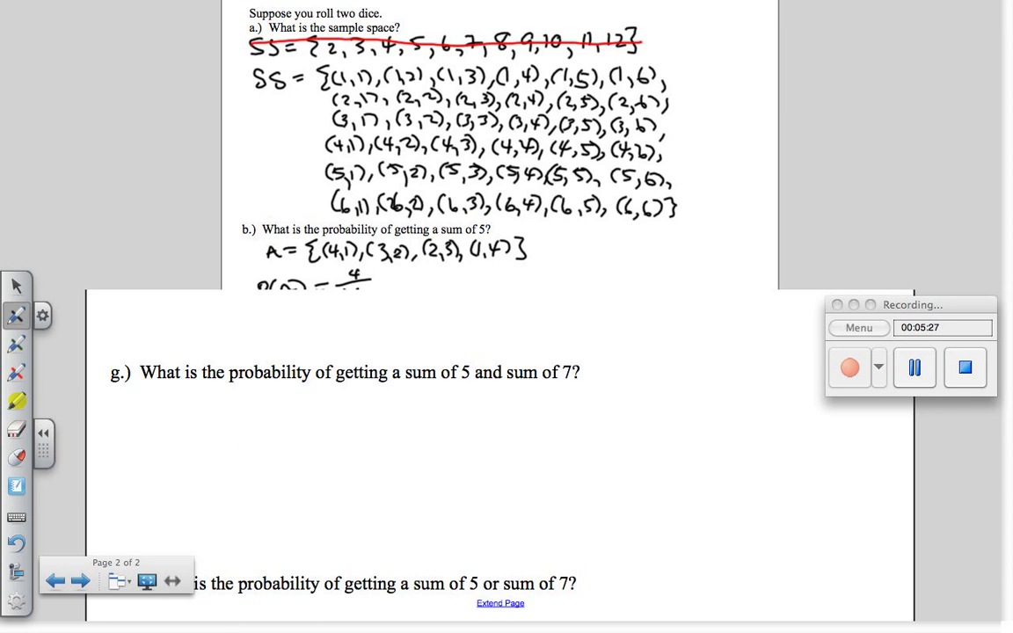
Step: Scroll page 2 so parts e through h are all in view
scroll(up, 3)
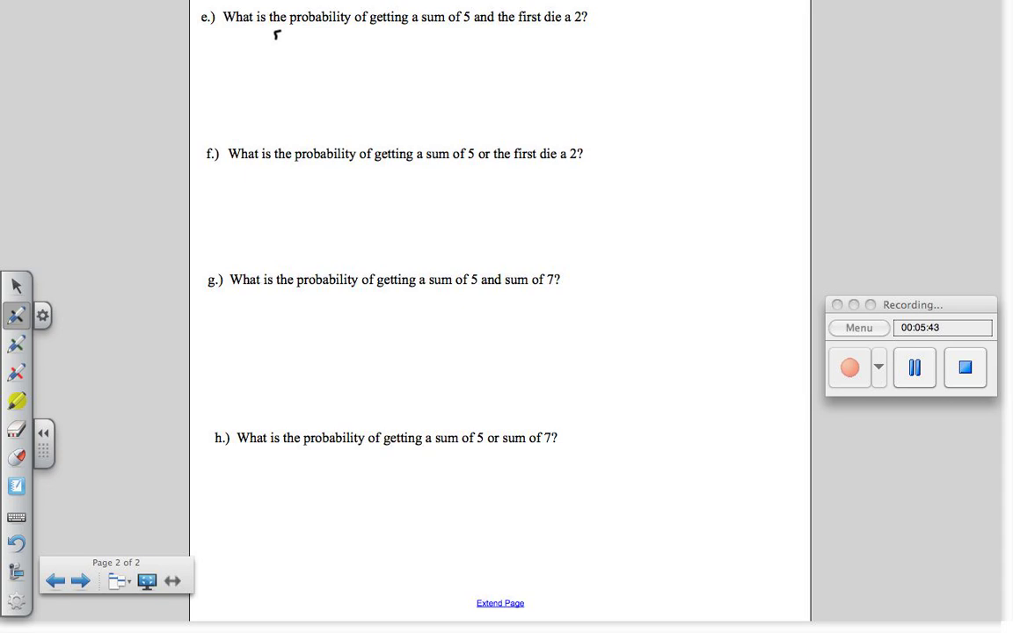
Step: Handwrite {(2,3)} and P(A and B) = 1/36 under question e
drag(273, 44, 355, 44)
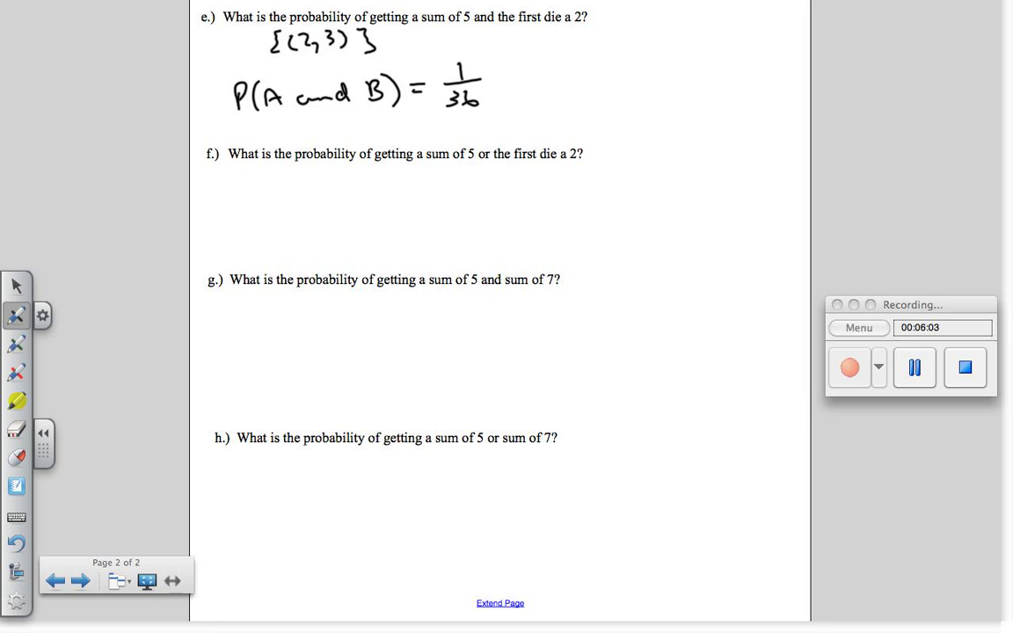
Step: Handwrite P(A or B) = 4/36 + 6/36 − 1/36 = 9/36 via the addition rule under question f
drag(229, 185, 263, 185)
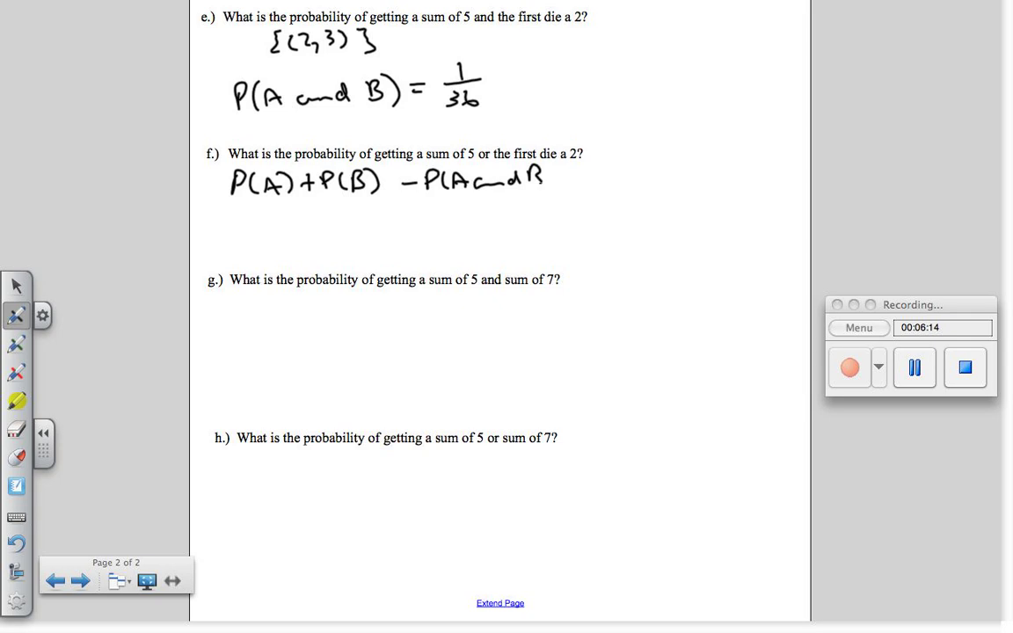
drag(563, 180, 601, 179)
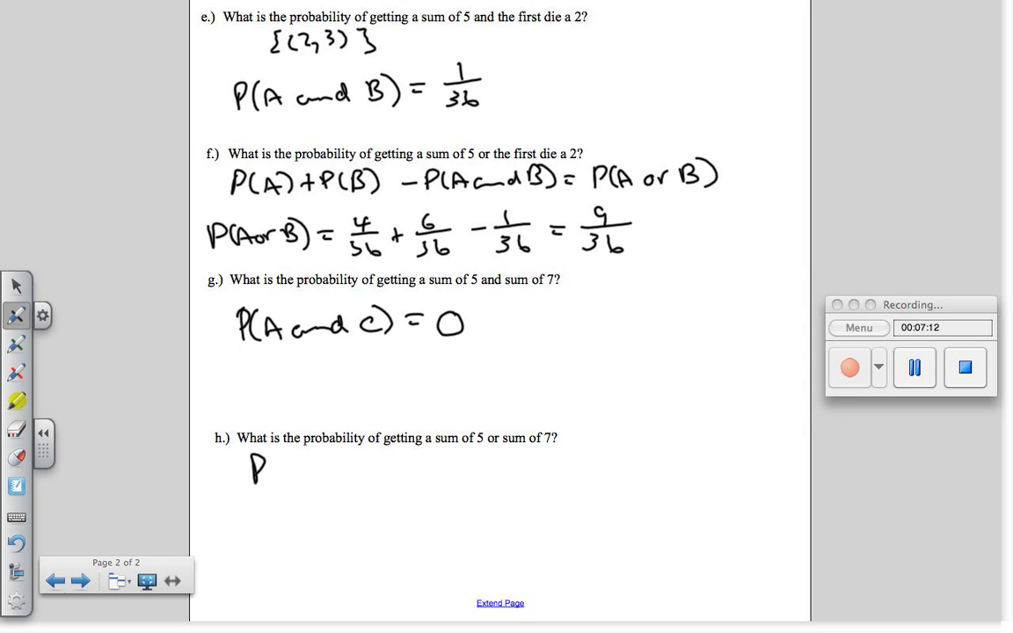
Step: Handwrite the start of P(A or C under question h
drag(264, 466, 370, 478)
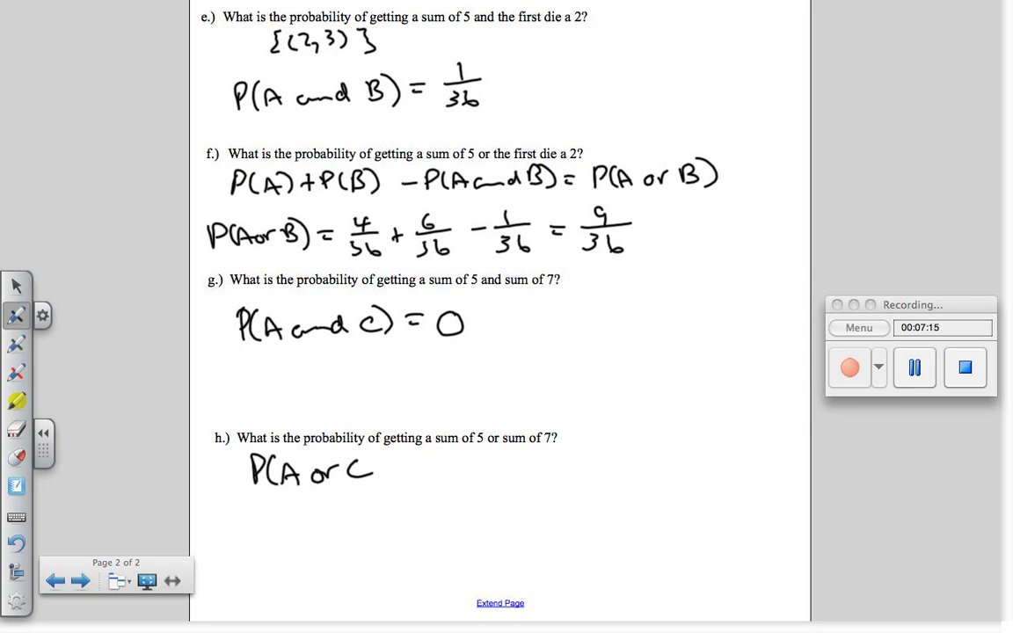